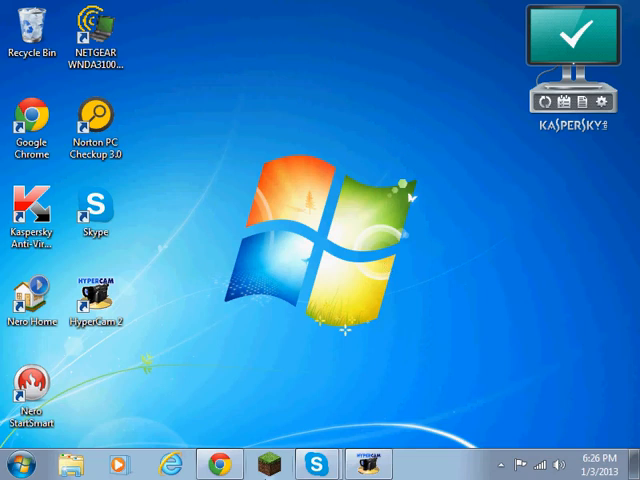
pyautogui.moveTo(267, 461)
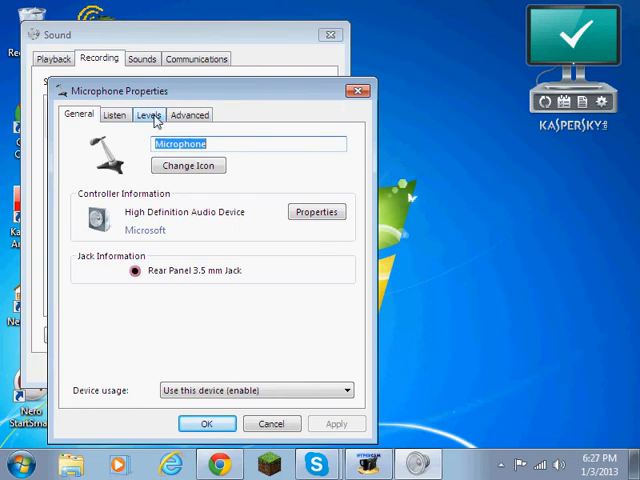
# Set the microphone level to 100 and microphone boost to +40.0 dB on the Levels tab.
pyautogui.click(148, 114)
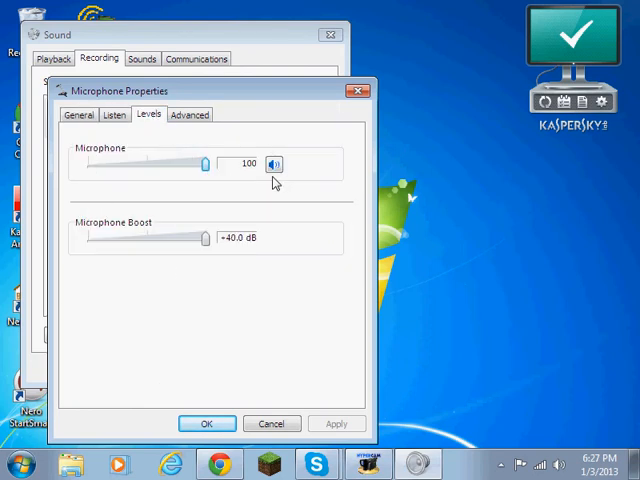
pyautogui.moveTo(263, 200)
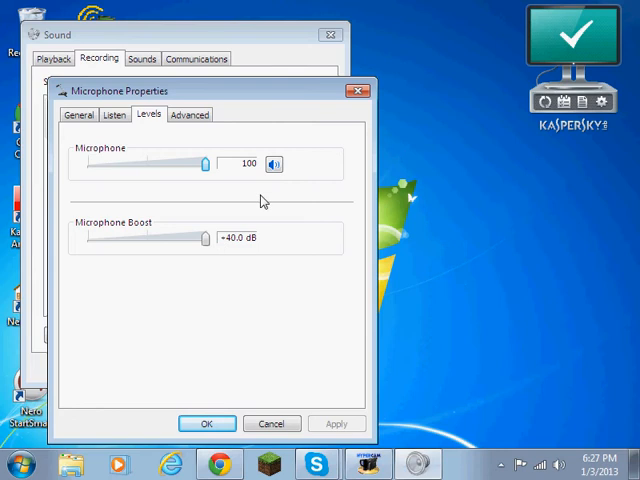
pyautogui.moveTo(81, 260)
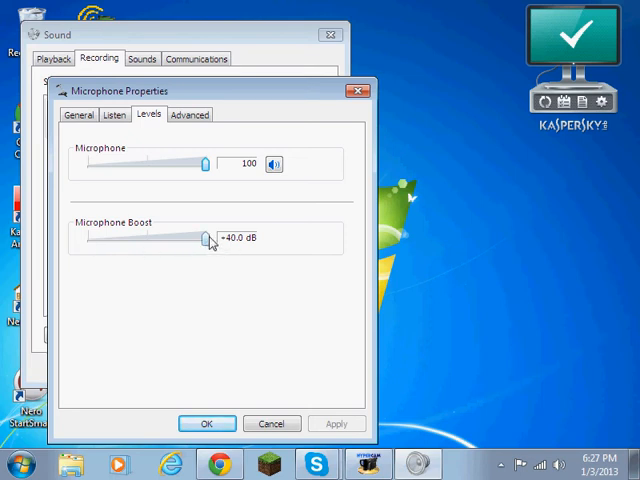
pyautogui.click(206, 423)
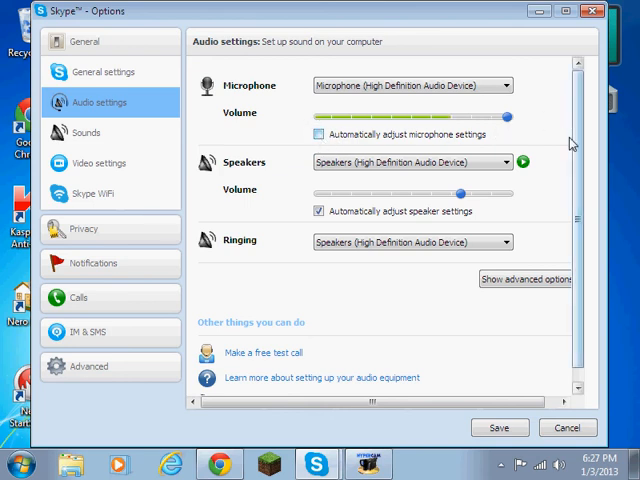
# Save Skype's full microphone volume with automatic adjustment off and close Options.
pyautogui.click(591, 11)
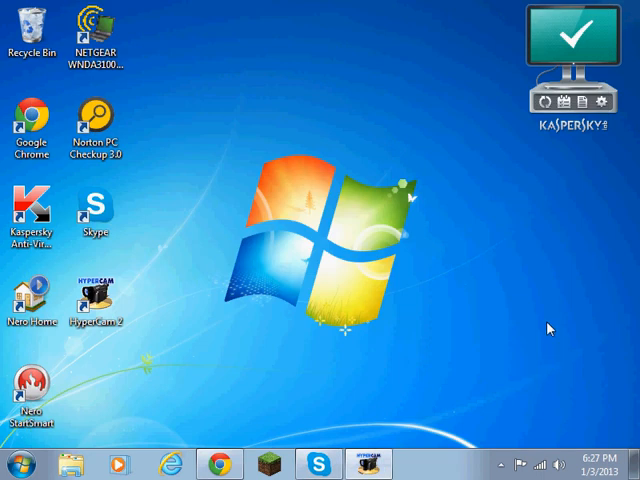
pyautogui.moveTo(307, 147)
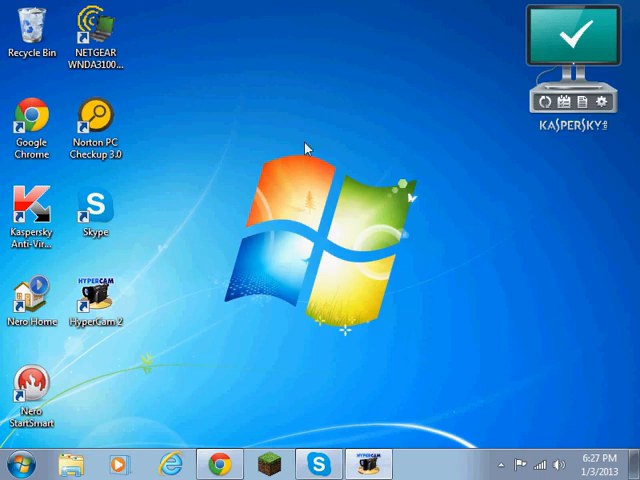
pyautogui.moveTo(256, 170)
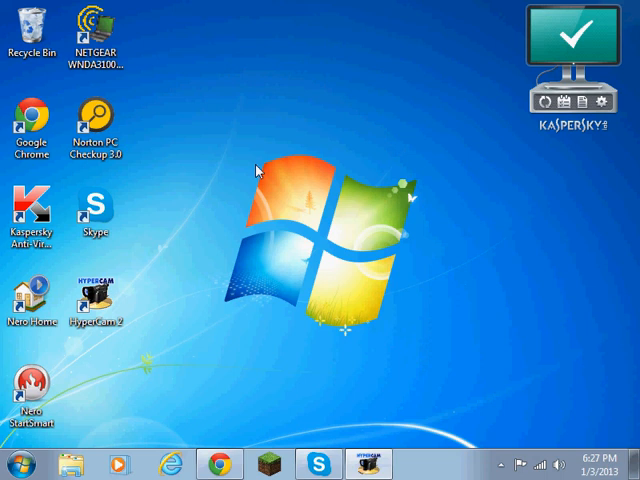
pyautogui.moveTo(250, 188)
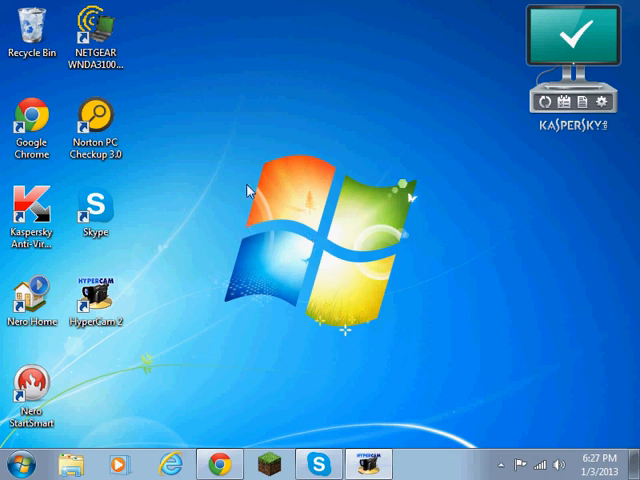
pyautogui.moveTo(398, 8)
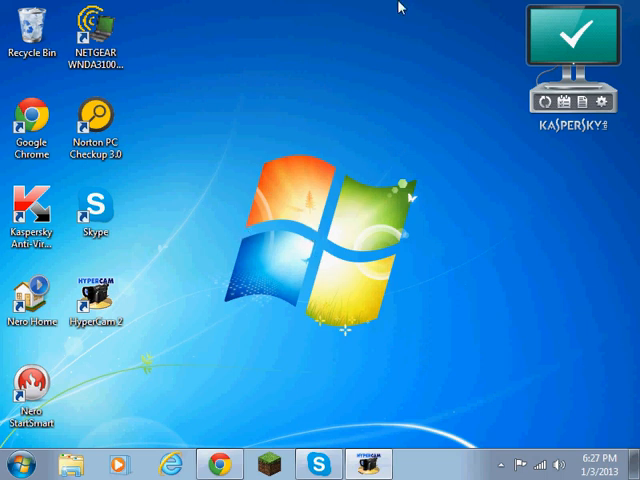
pyautogui.moveTo(338, 190)
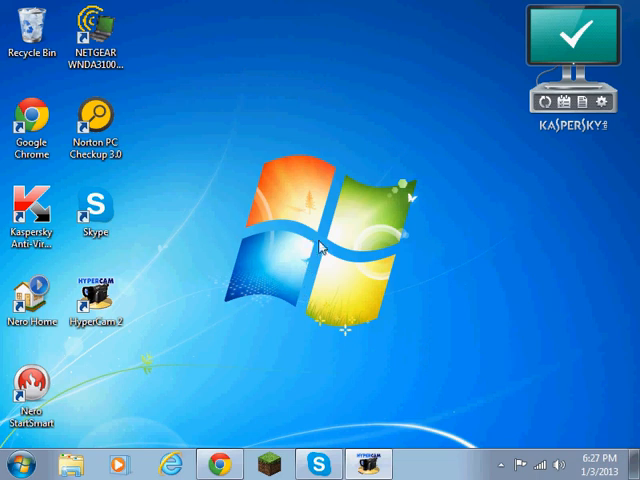
pyautogui.moveTo(390, 440)
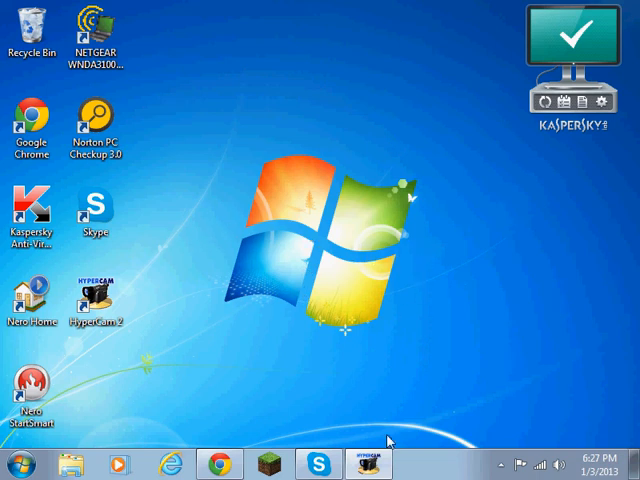